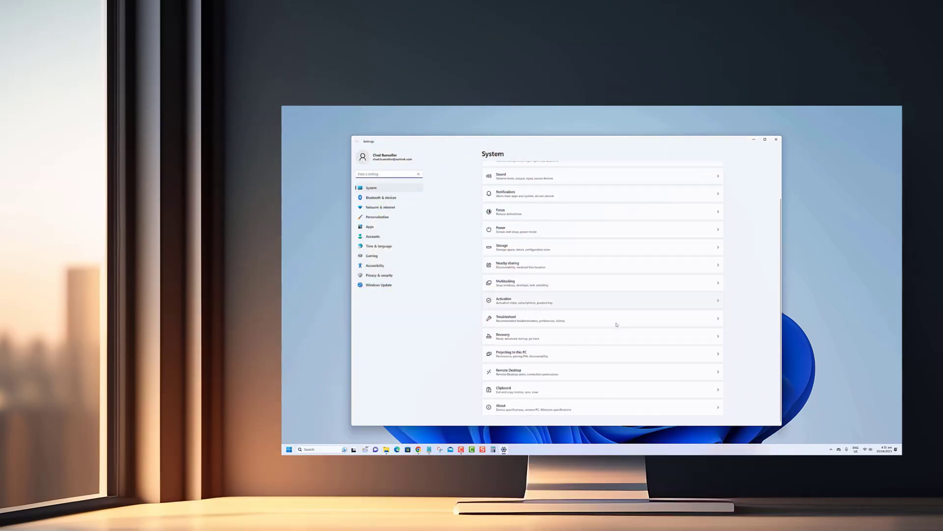
# - Browse the Settings sidebar through Network & internet, System and Bluetooth & devices
pyautogui.click(379, 207)
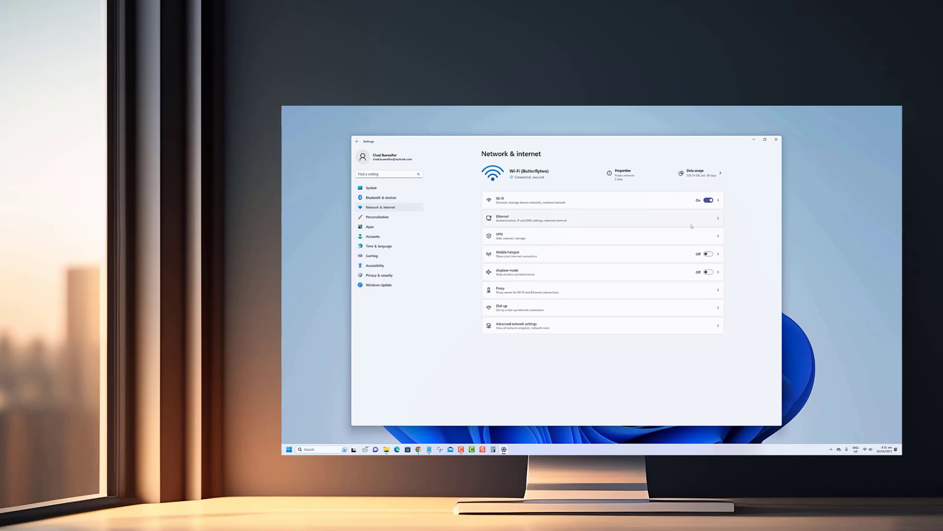
pyautogui.moveTo(657, 270)
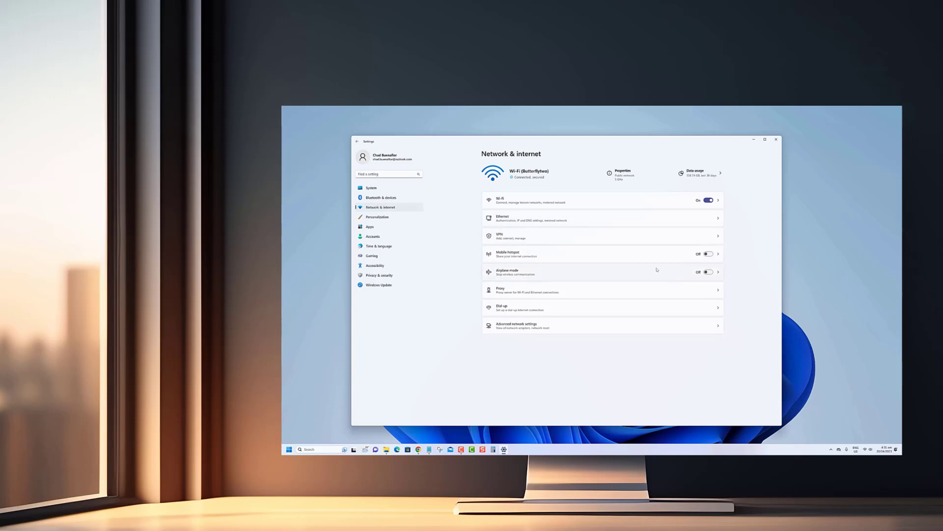
pyautogui.click(372, 187)
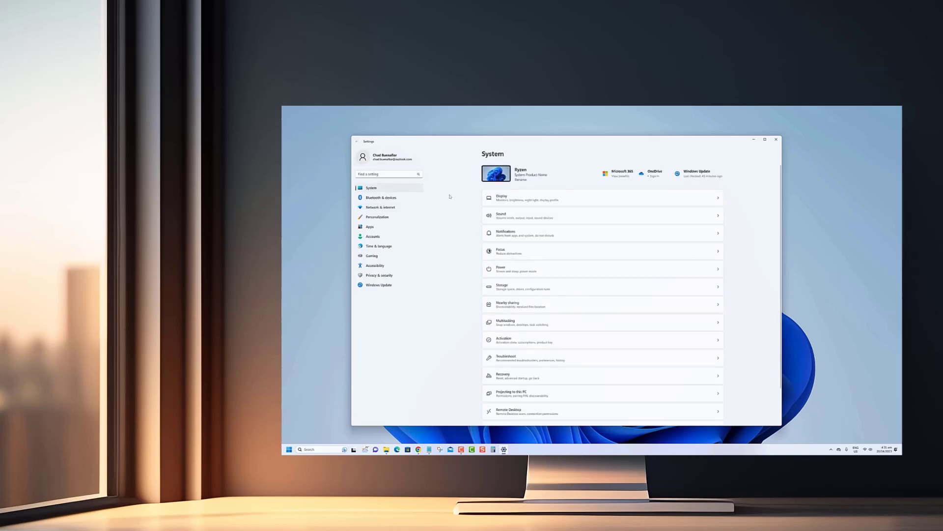
pyautogui.click(382, 197)
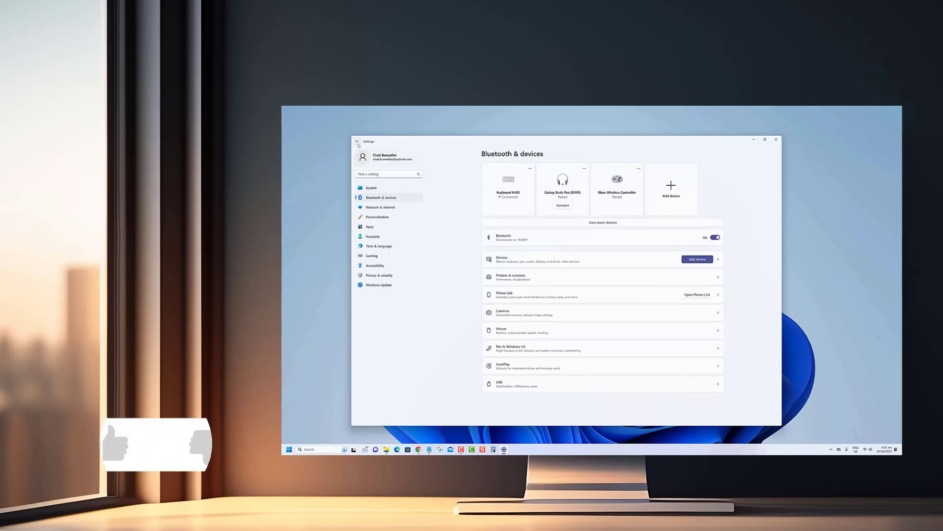
pyautogui.click(372, 187)
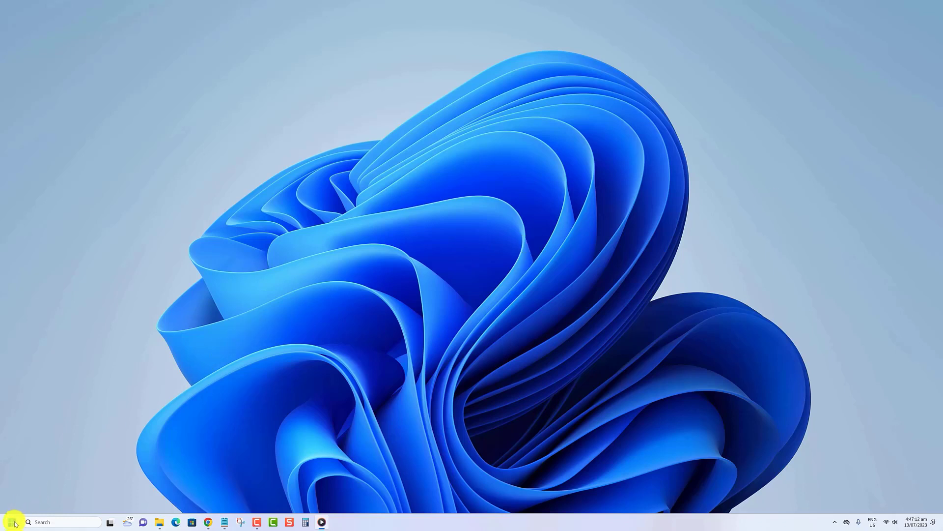
# - Launch Task Manager from the Start button's quick link menu
pyautogui.rightClick(11, 522)
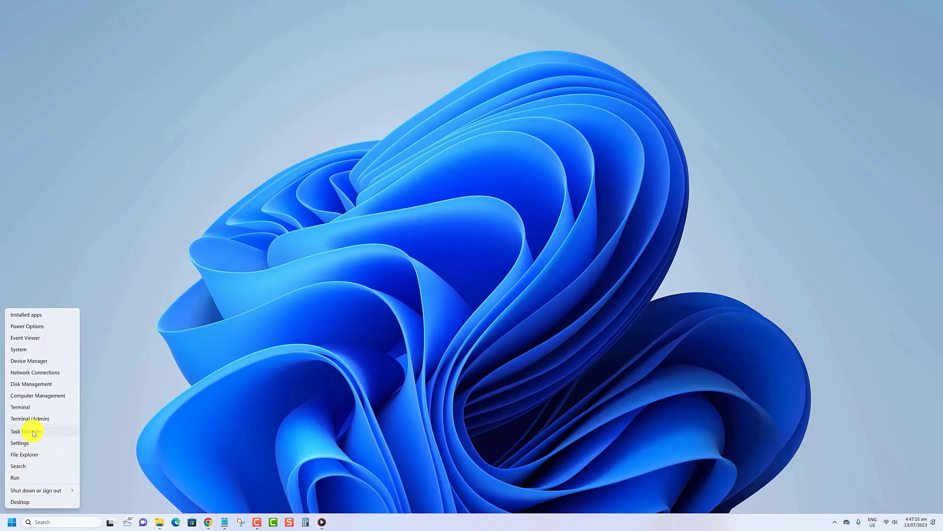
pyautogui.click(23, 431)
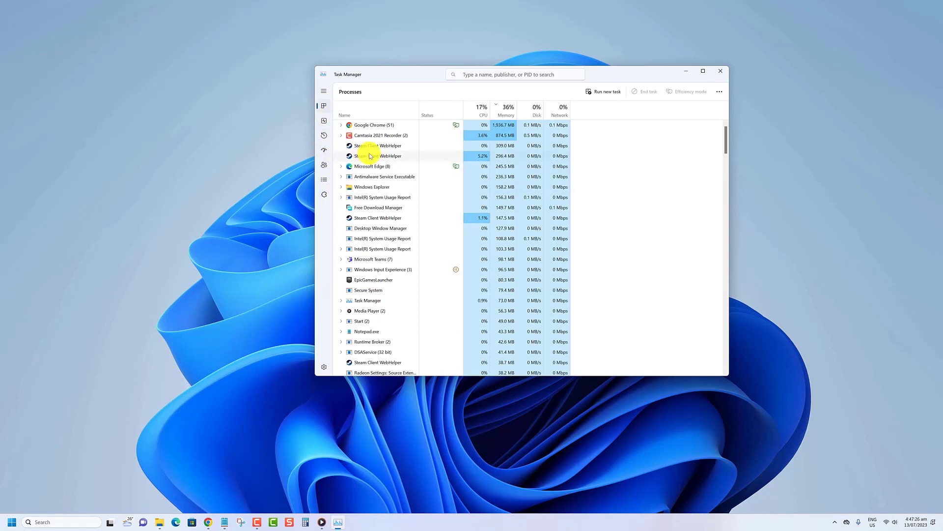
# - Expand the Microsoft Edge (8) group to reveal its Browser, GPU and utility sub-processes
pyautogui.rightClick(370, 156)
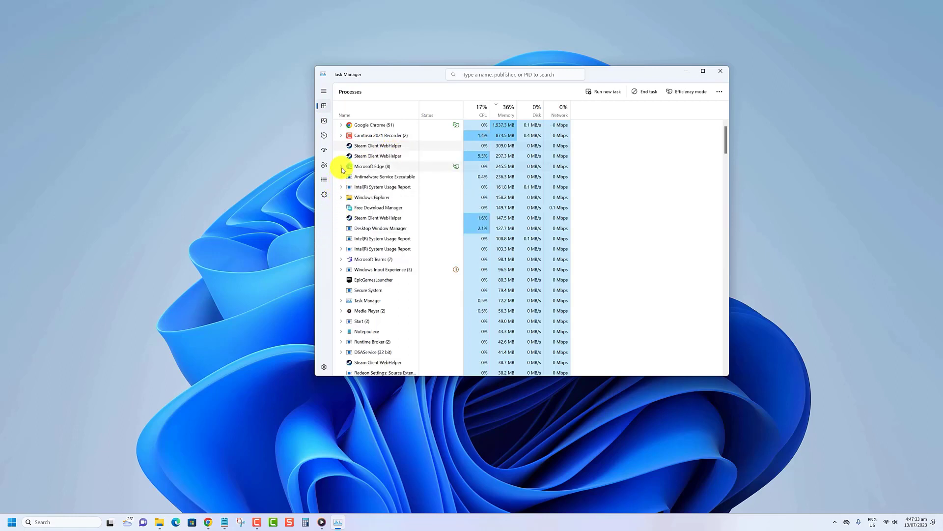
pyautogui.click(341, 166)
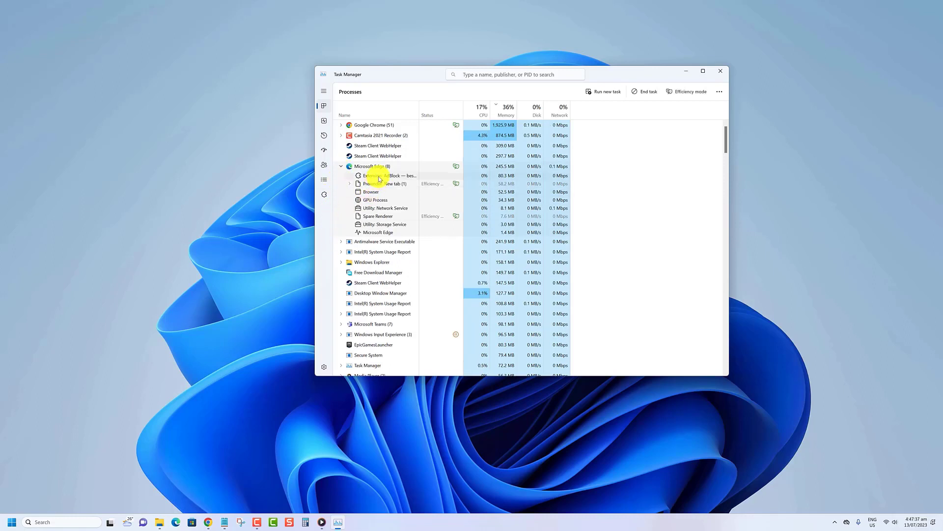
# - End the Edge extension child process via its End task action
pyautogui.rightClick(377, 175)
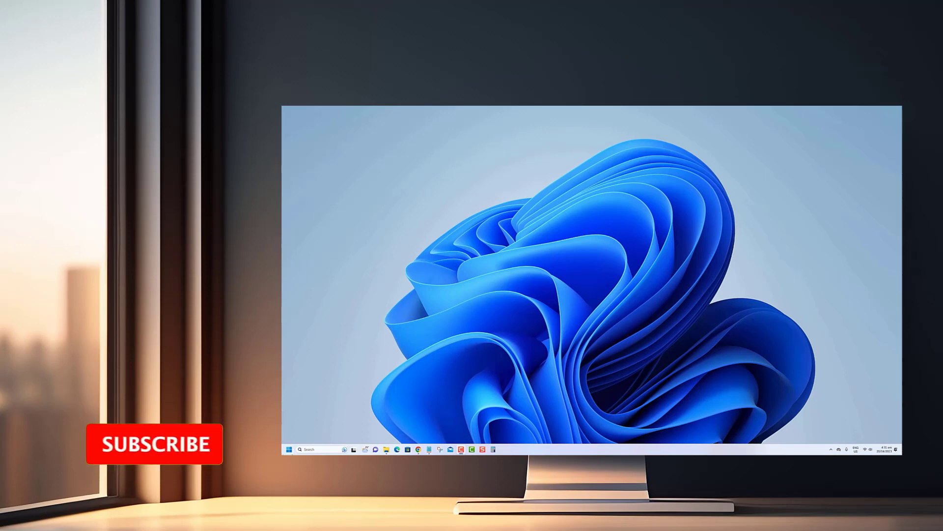
# - Launch Settings from Start and go to the Network & internet page
pyautogui.click(289, 449)
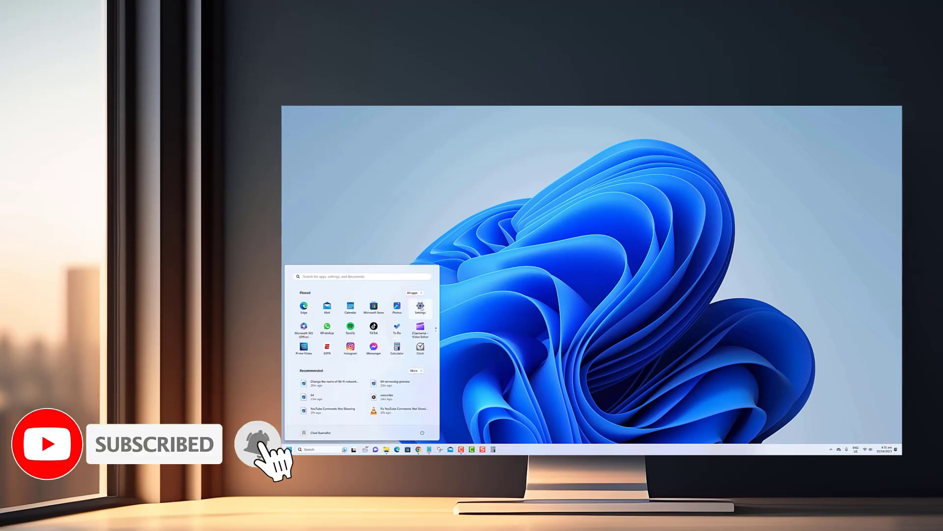
pyautogui.click(419, 307)
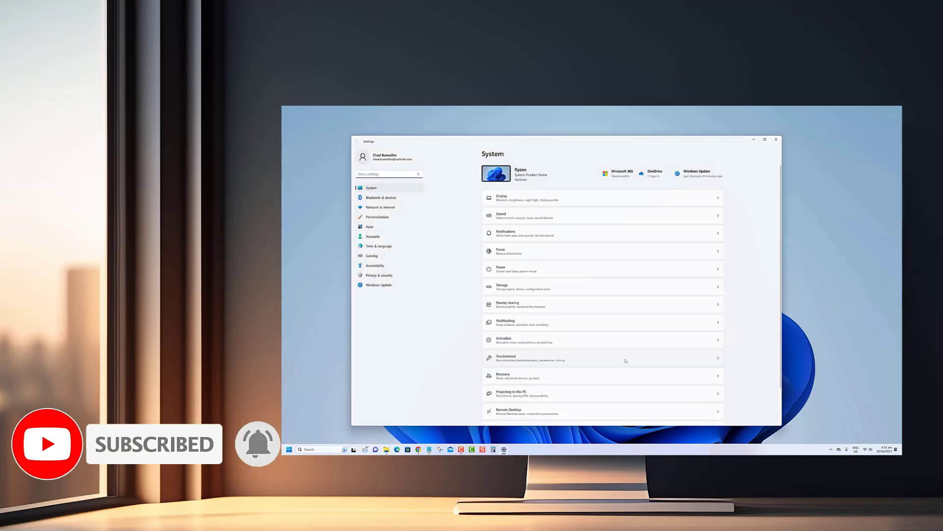
pyautogui.scroll(-3)
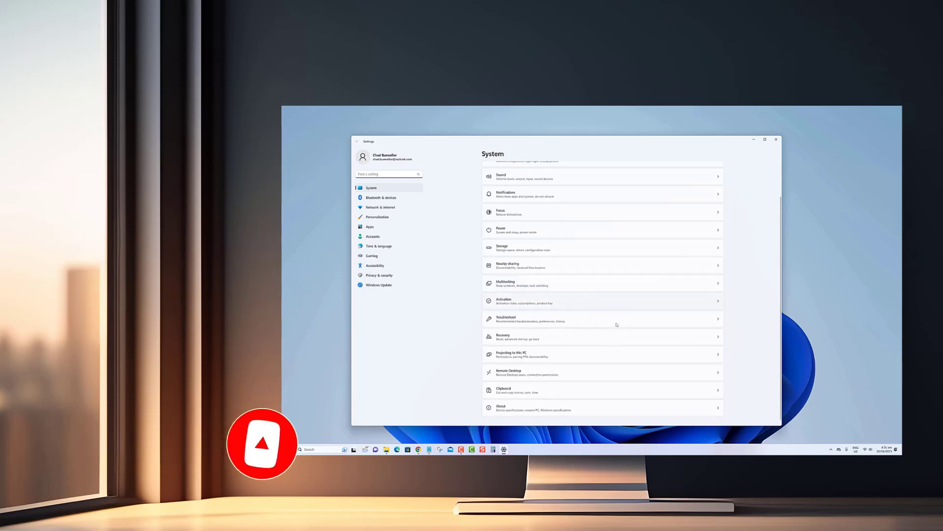
pyautogui.click(380, 208)
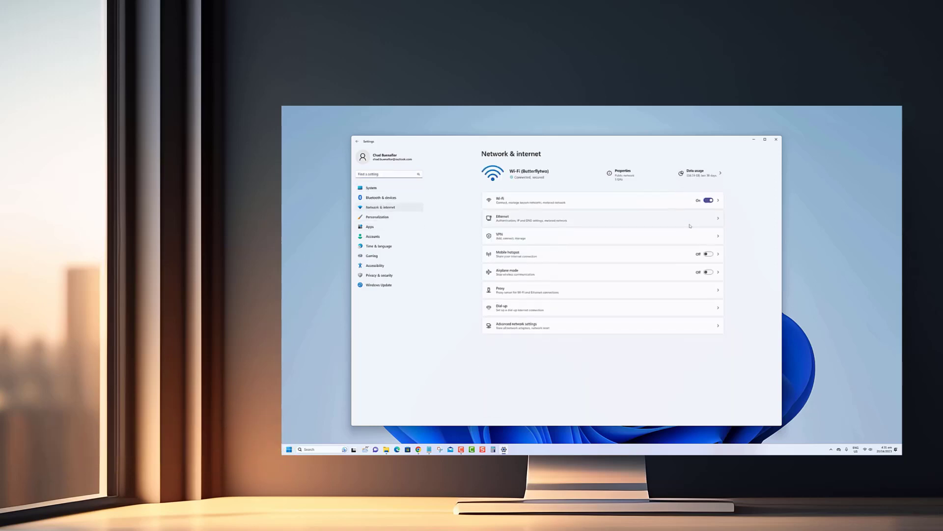